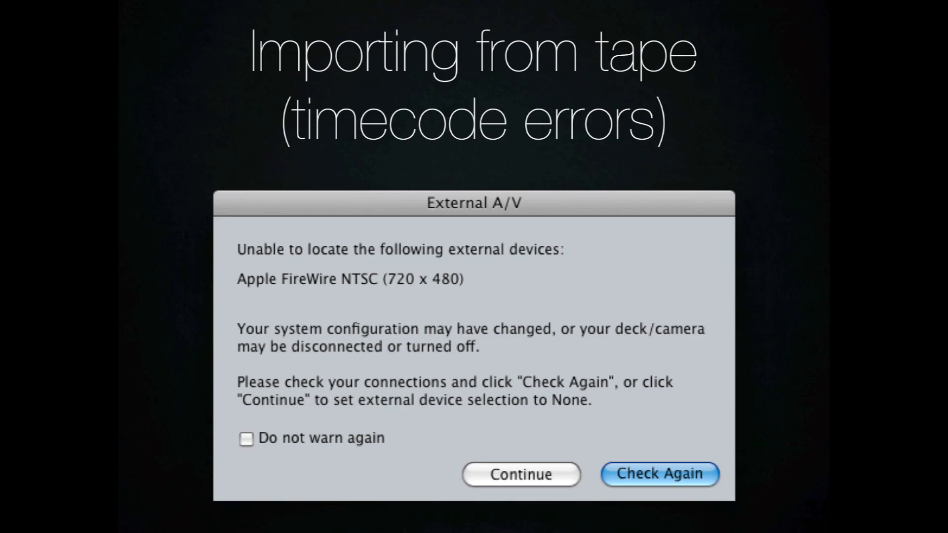
Step: Advance to the 'Importing from tape (timecode errors)' slide showing the Final Cut Pro camera import window
click(520, 474)
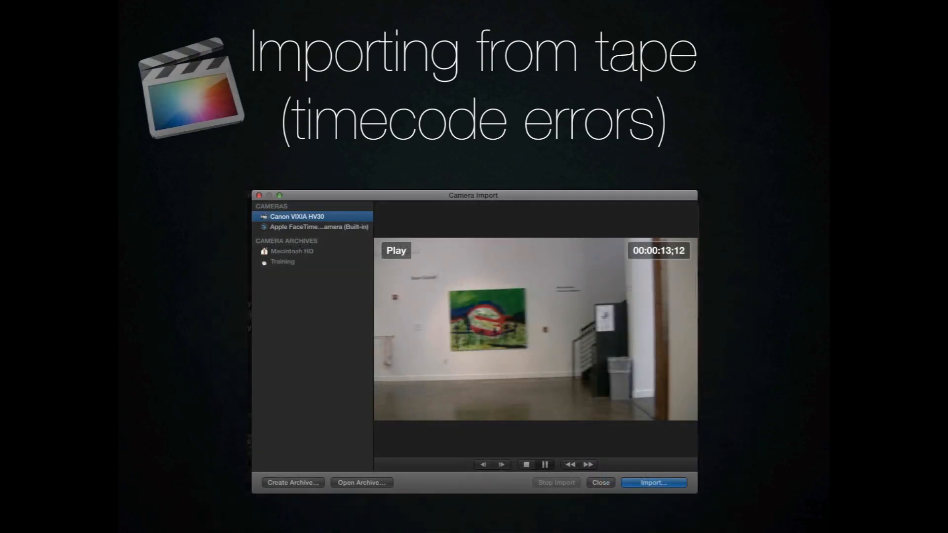